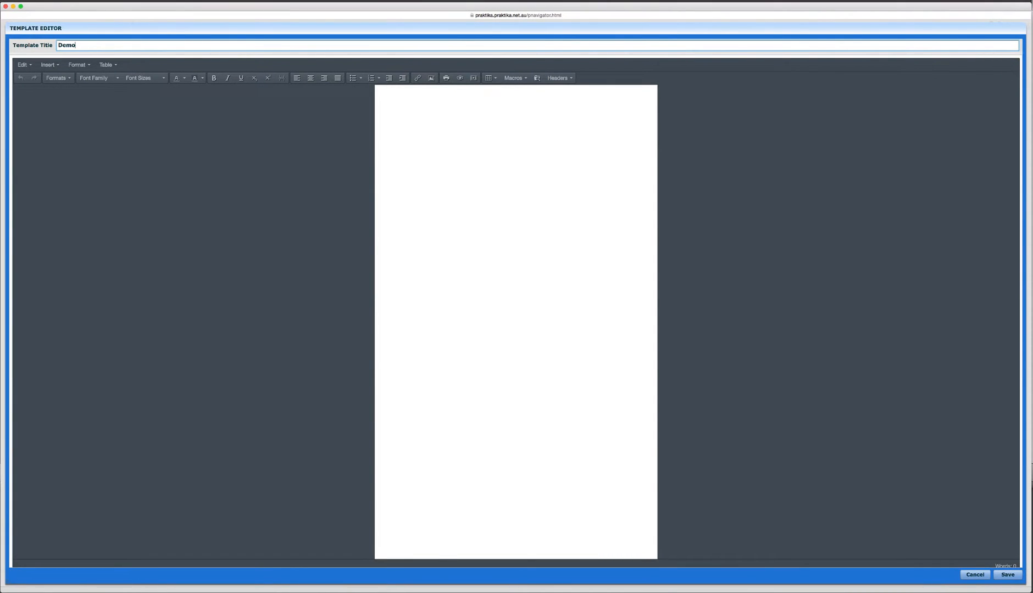
# - Complete the Template Title field so it reads 'Demo Template'
pyautogui.write('Template')
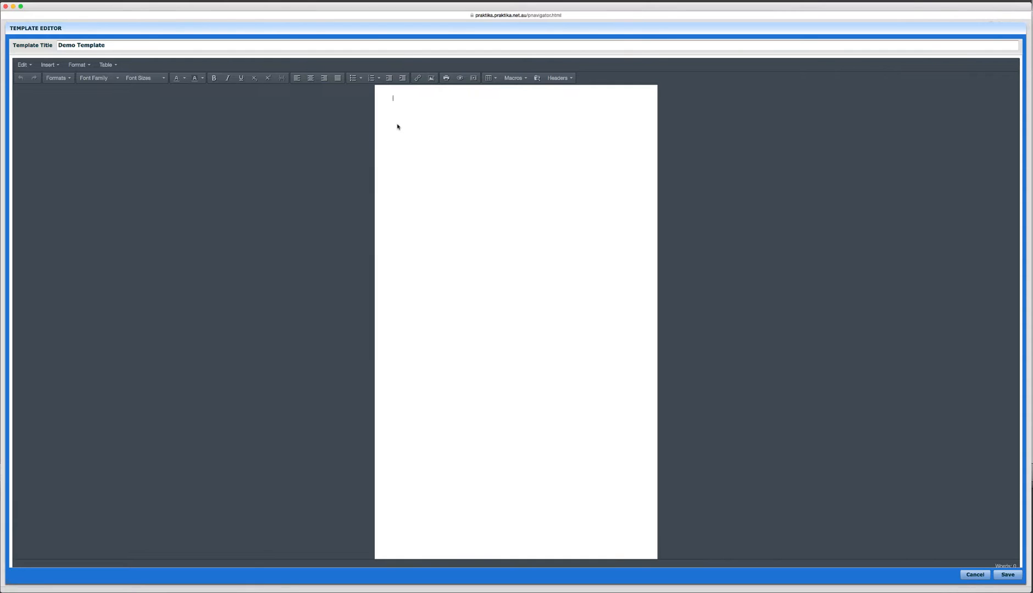
# - Insert the Full Practice Details & Logo header at the top of the letter body and start a new line below it
pyautogui.click(514, 78)
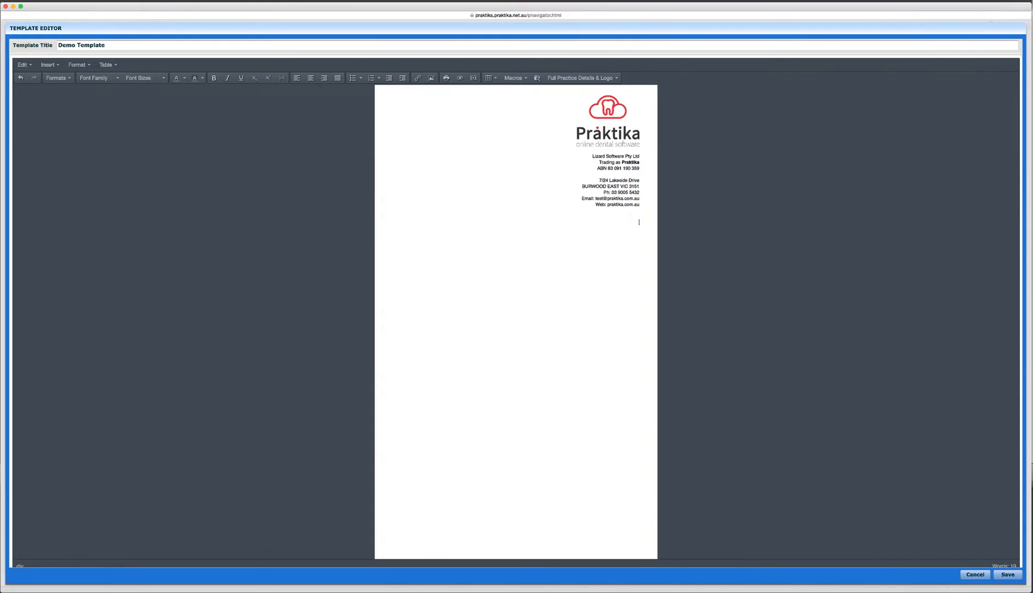
pyautogui.click(513, 78)
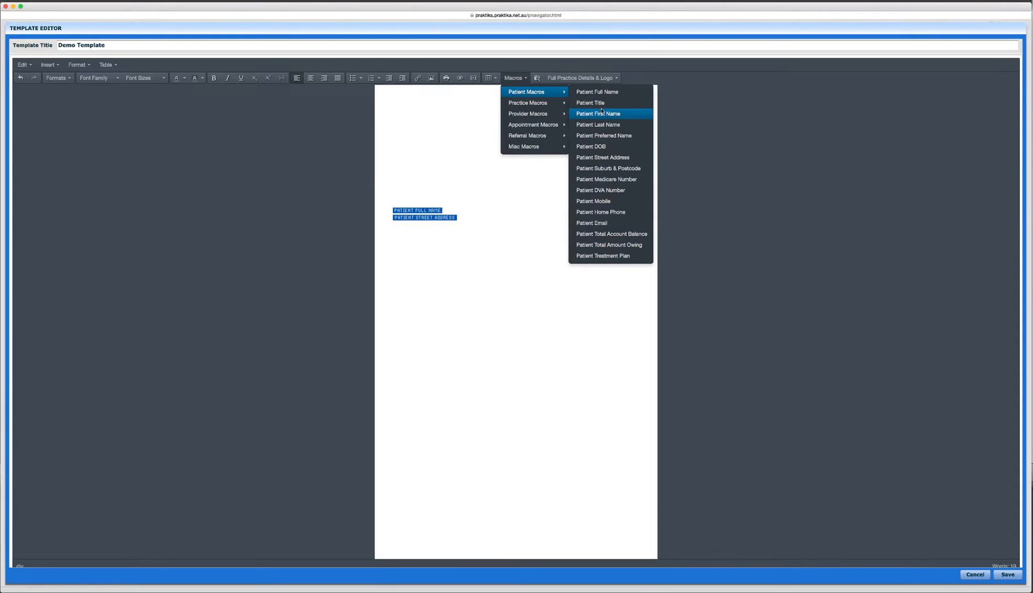
# - Insert the patient address macro below the header and position for the right-aligned Today's Date
pyautogui.click(608, 168)
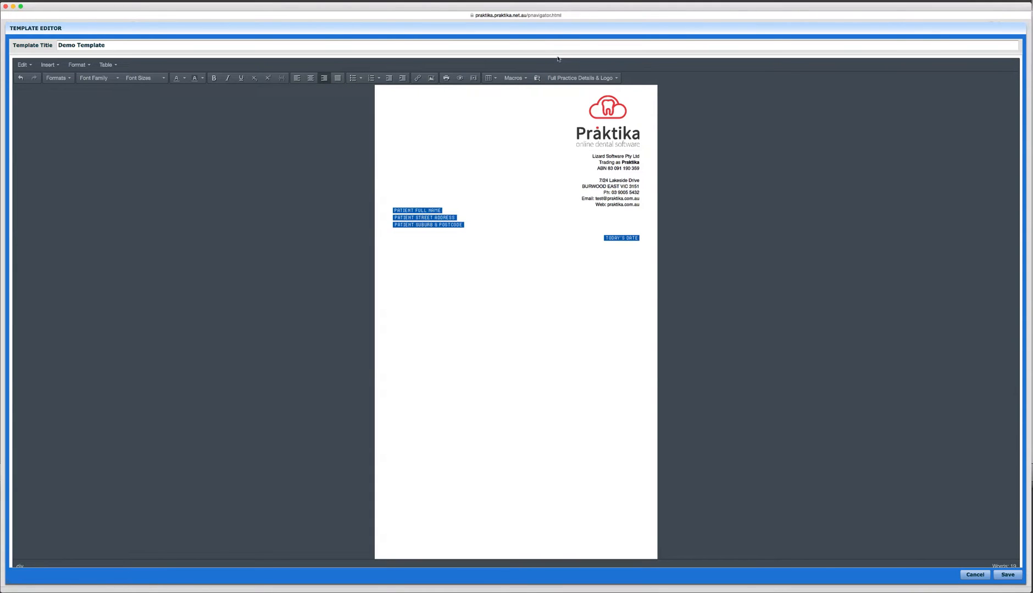
pyautogui.click(513, 78)
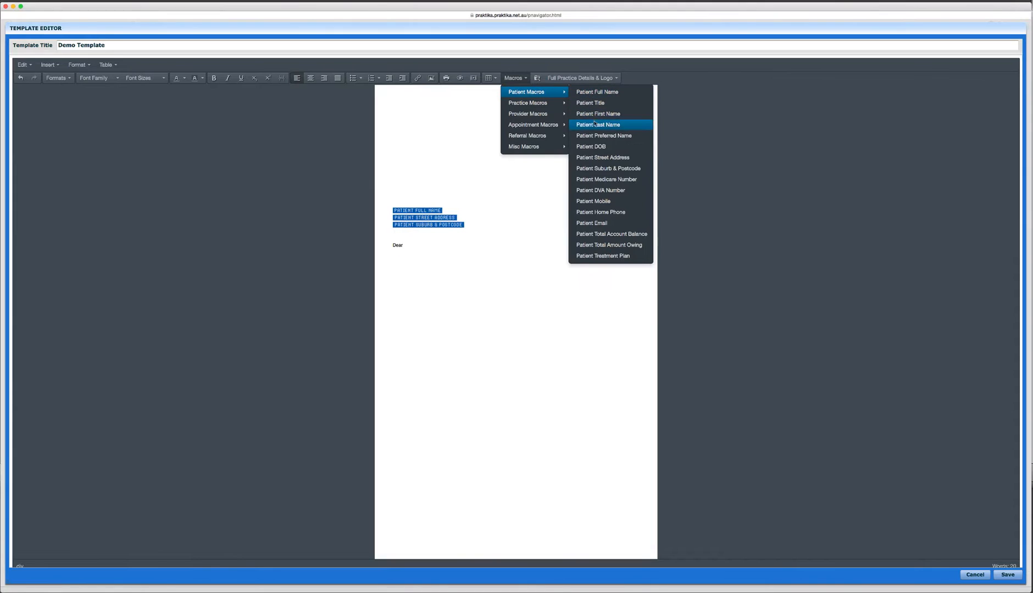
pyautogui.moveTo(590, 103)
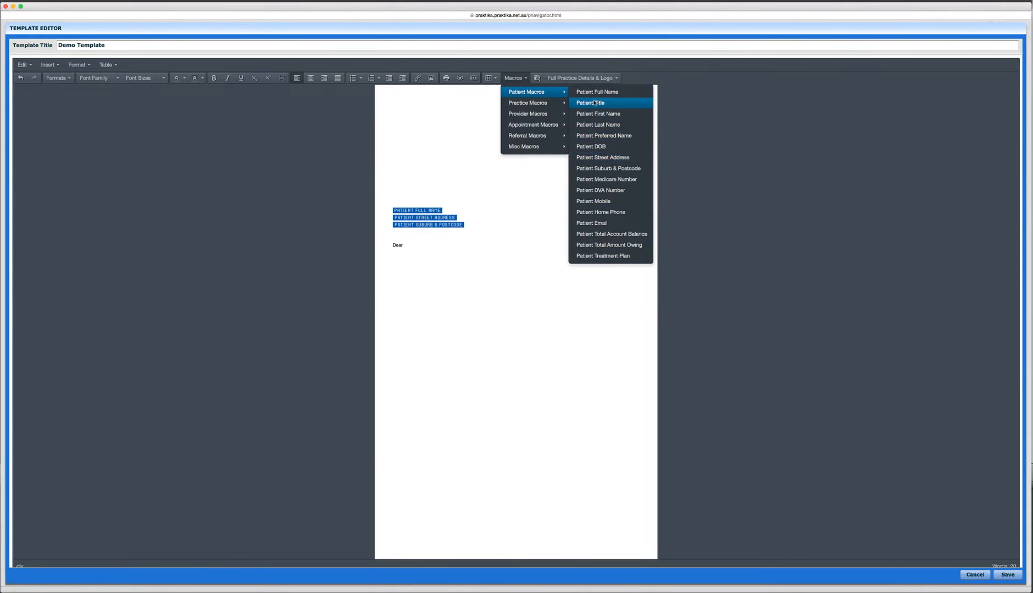
# - Insert the Patient First Name macro after 'Dear' on the greeting line
pyautogui.click(598, 113)
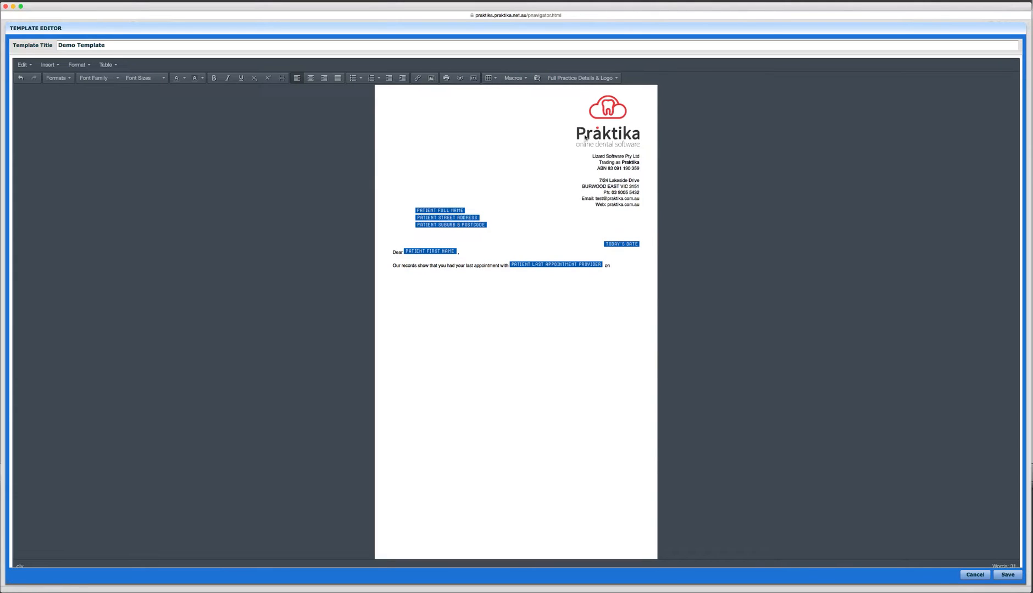
# - Continue the last-appointment sentence with the Last Appointment Provider macro and 'on'
pyautogui.click(513, 78)
pyautogui.write('Your current balance is:')
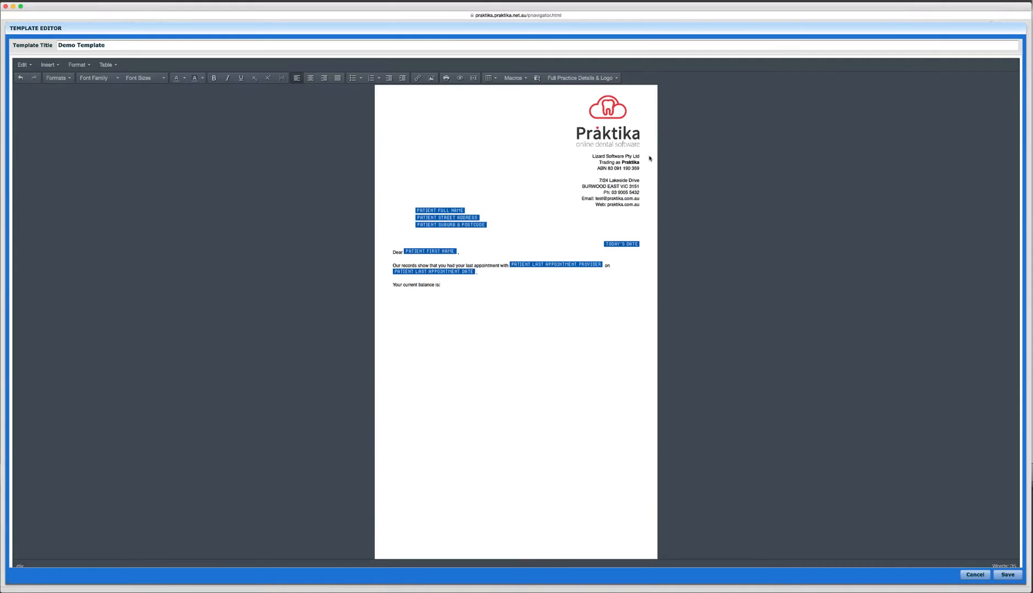
# - Insert the Patient Total Account Balance macro after 'Your current balance is:'
pyautogui.click(513, 77)
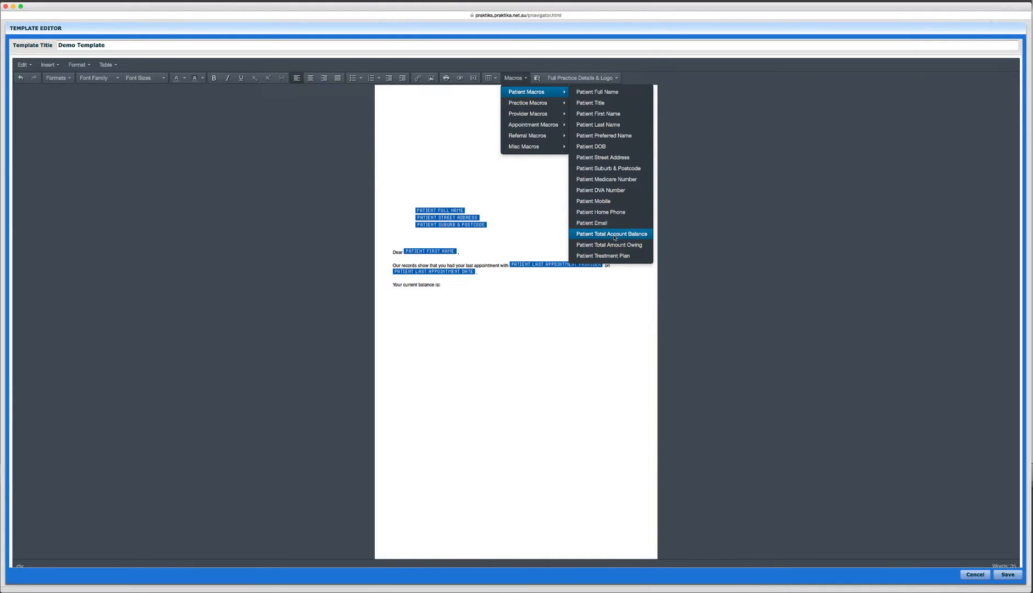
pyautogui.click(611, 234)
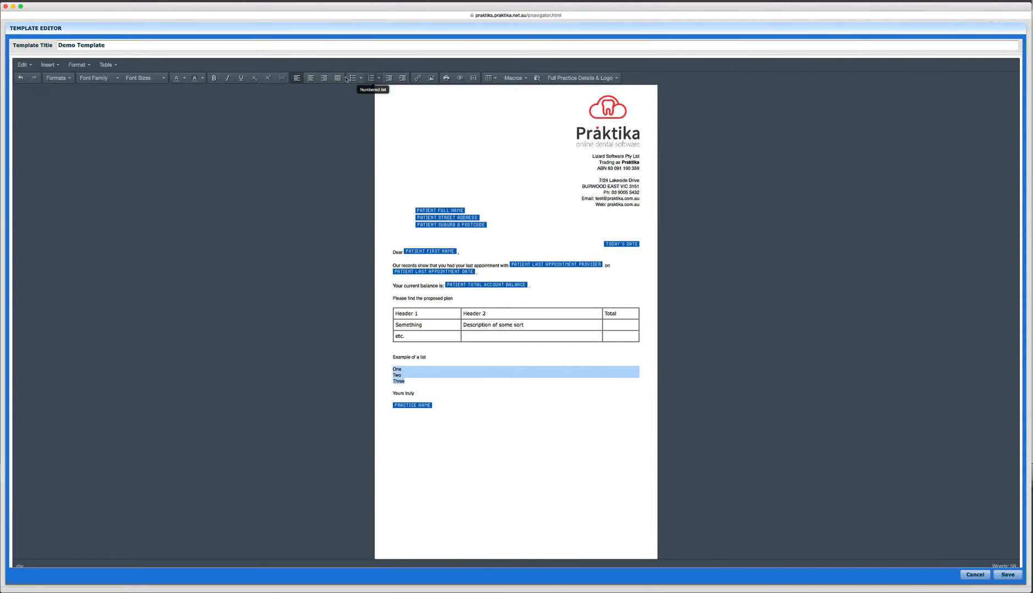
# - Format the One, Two, Three lines as a numbered list
pyautogui.click(353, 77)
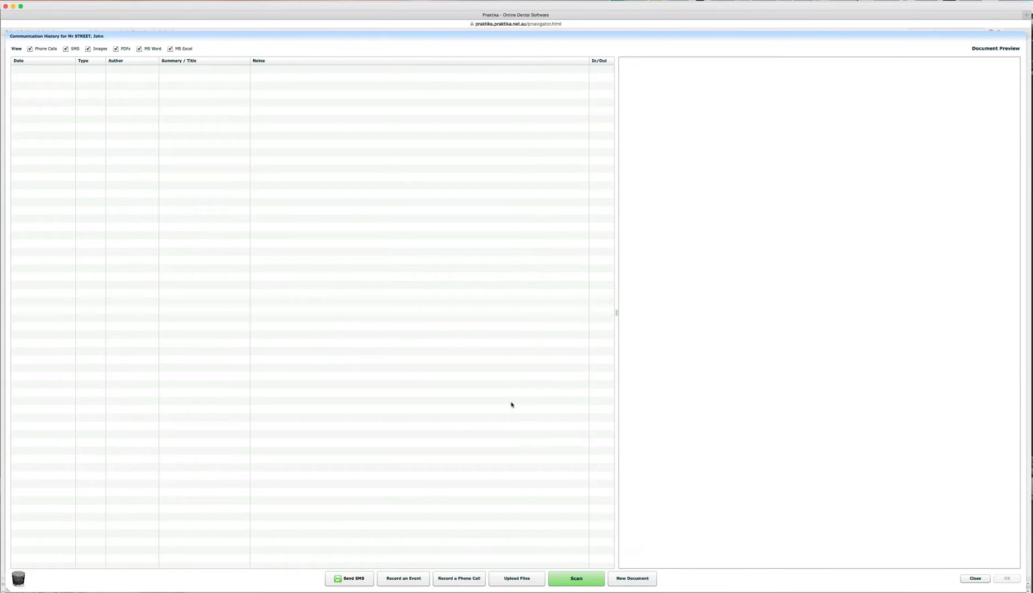
pyautogui.click(630, 578)
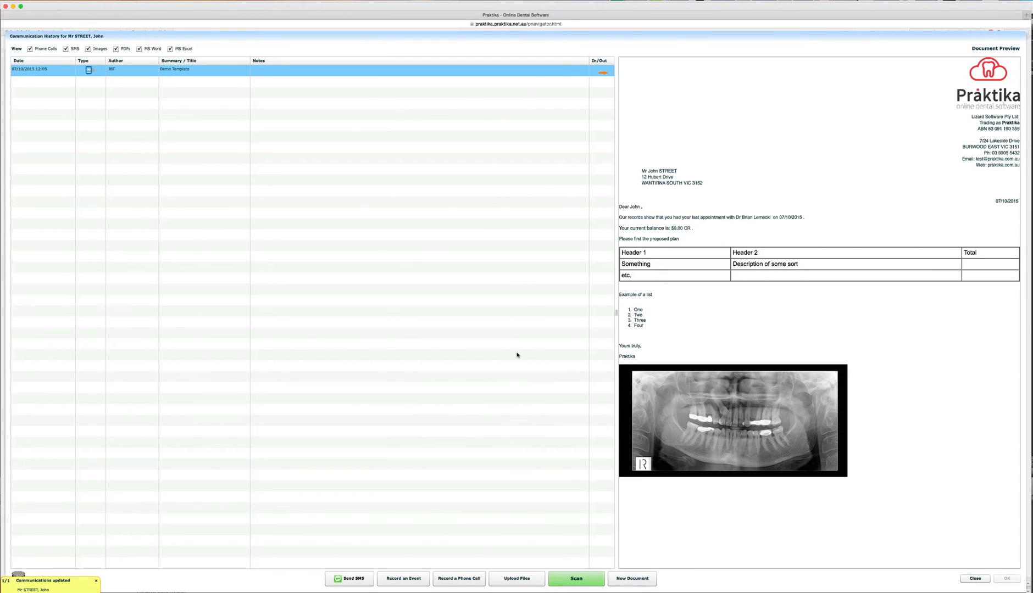
pyautogui.click(630, 579)
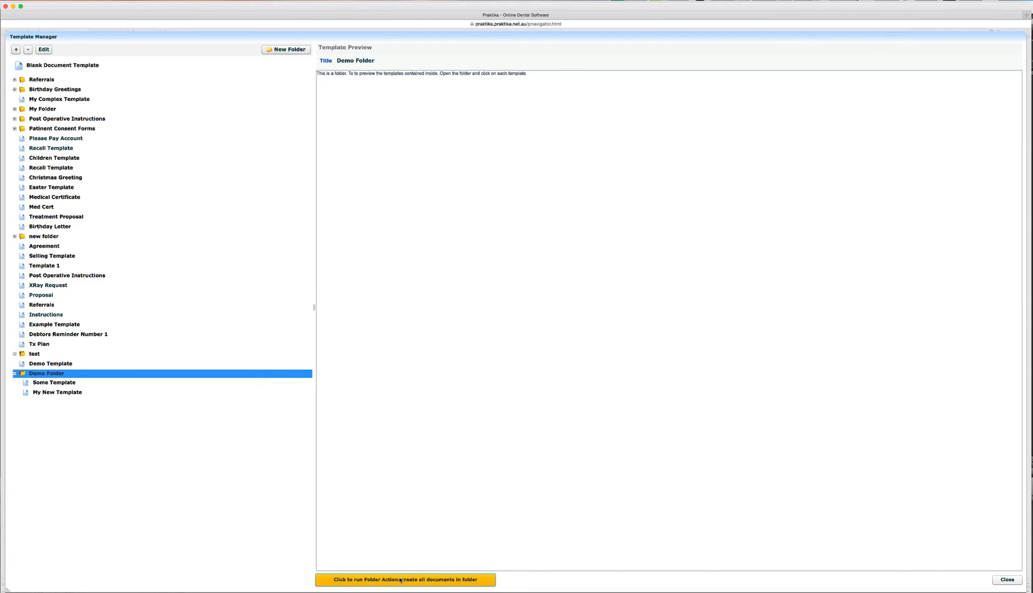
# - Run the Demo Folder action to create a letter from every template in the folder
pyautogui.click(404, 579)
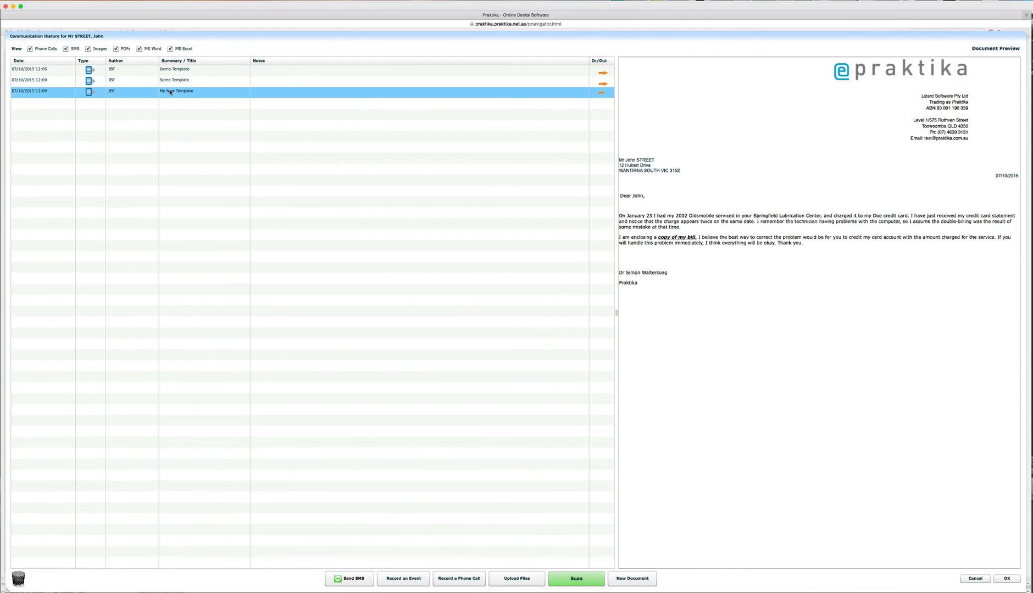